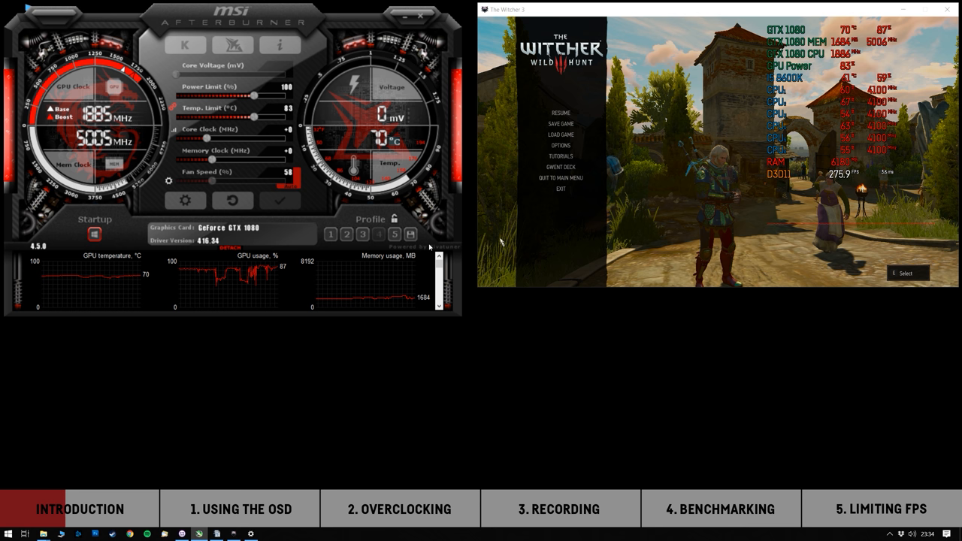
pyautogui.moveTo(90, 274)
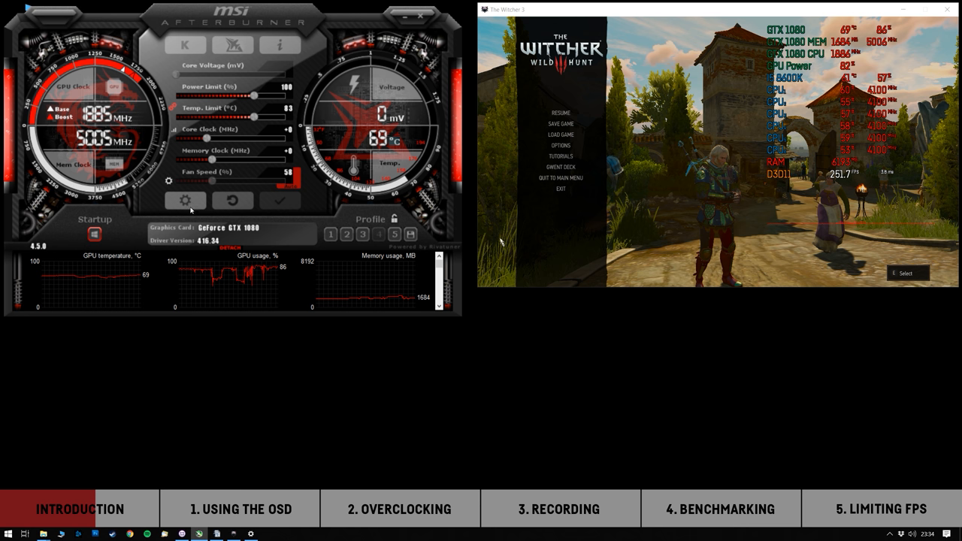
# - Browse Afterburner's User Interface settings page and its list of skins
pyautogui.click(185, 200)
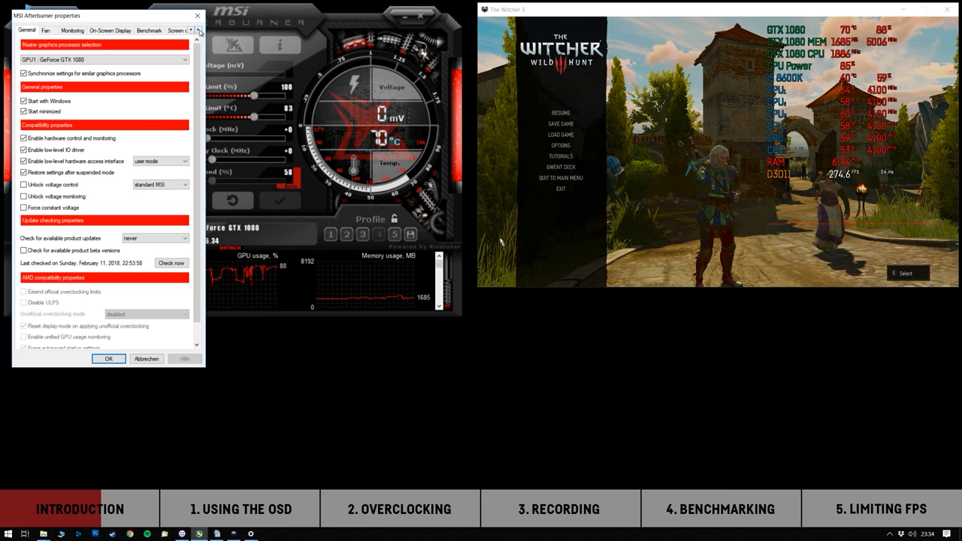
pyautogui.click(197, 30)
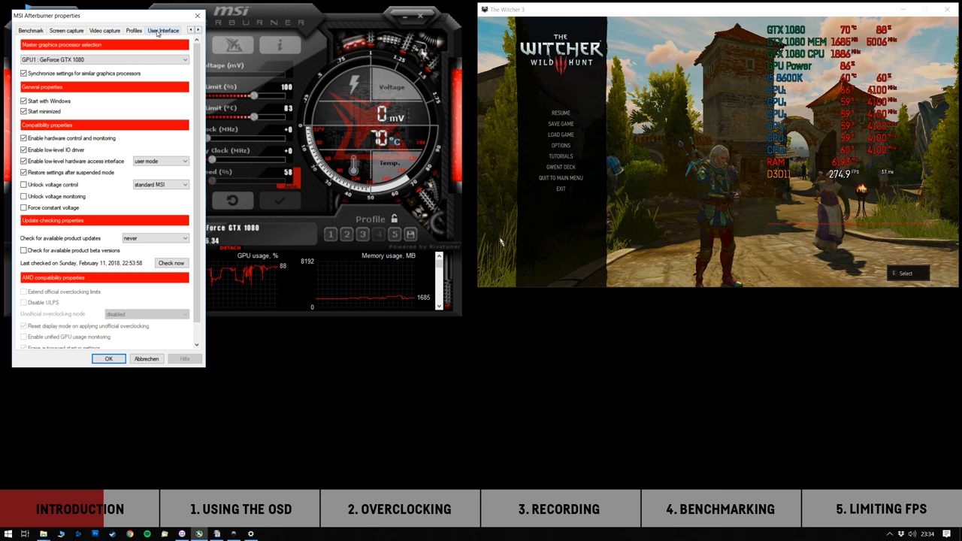
pyautogui.click(162, 30)
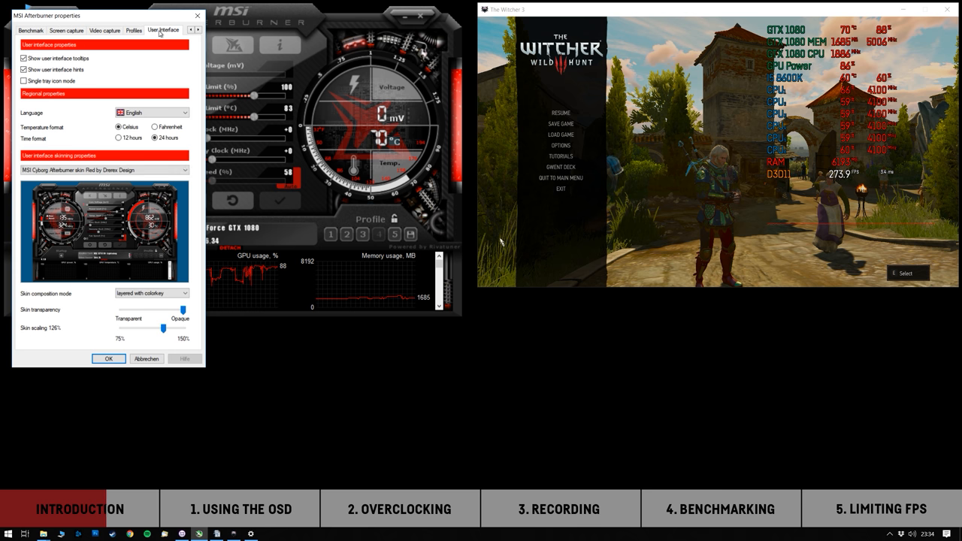
pyautogui.click(184, 169)
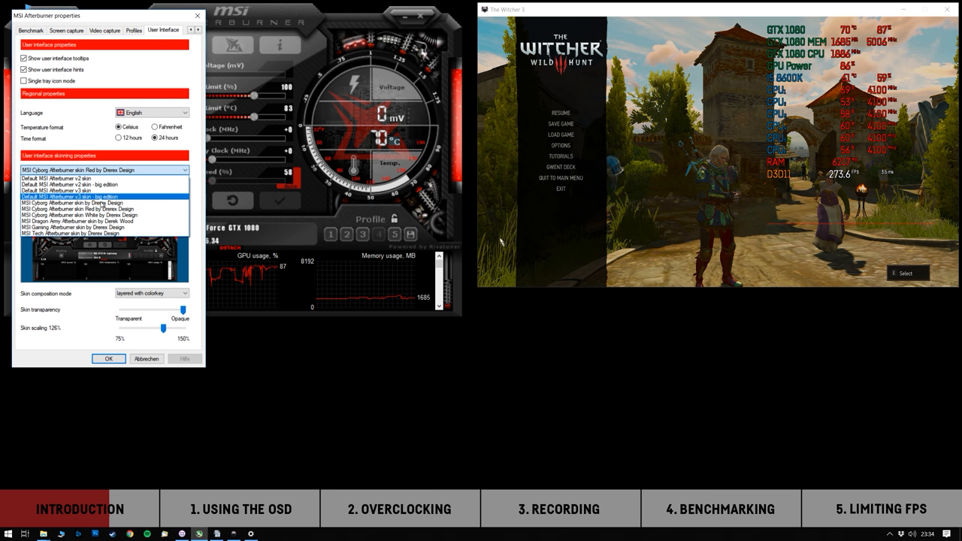
# - Dismiss the skin list unchanged and bring Afterburner's properties window back up
pyautogui.click(108, 358)
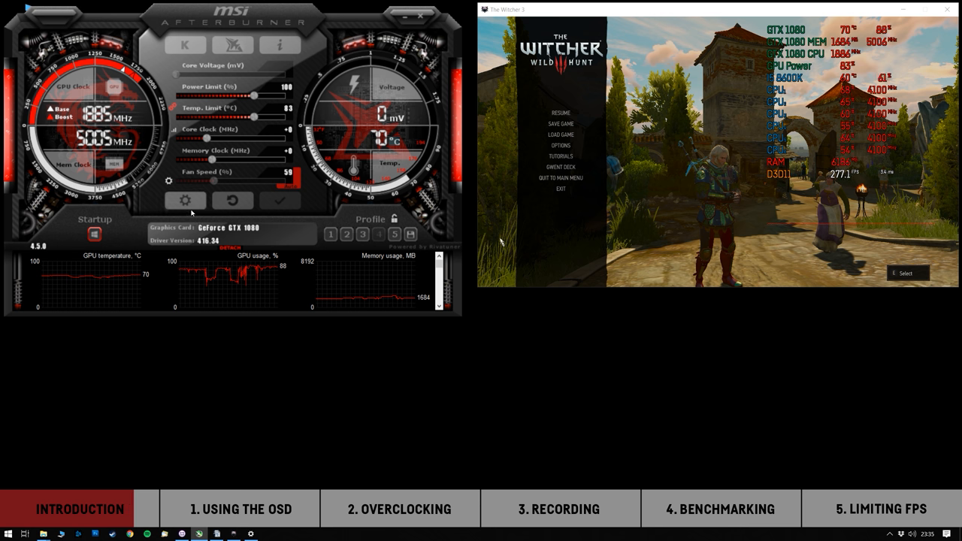
pyautogui.click(185, 201)
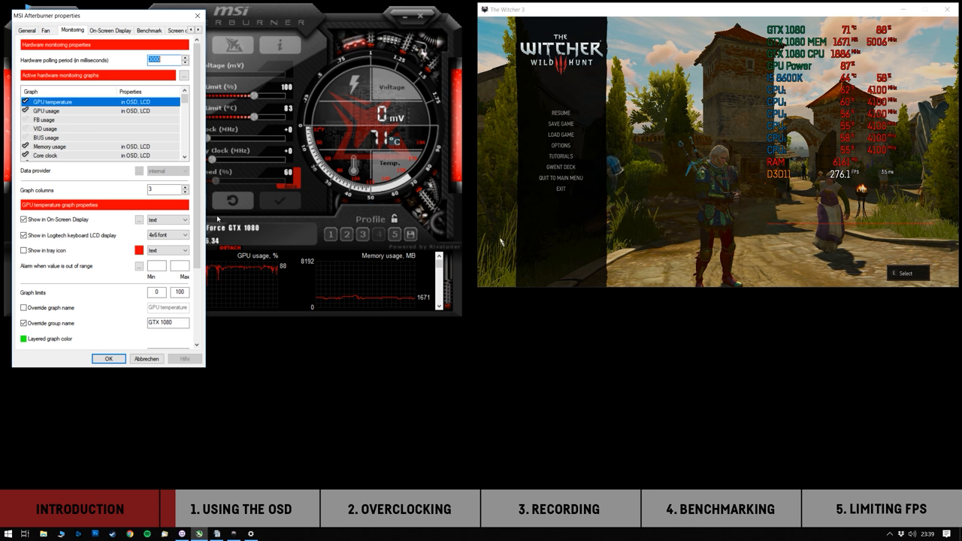
pyautogui.moveTo(68, 36)
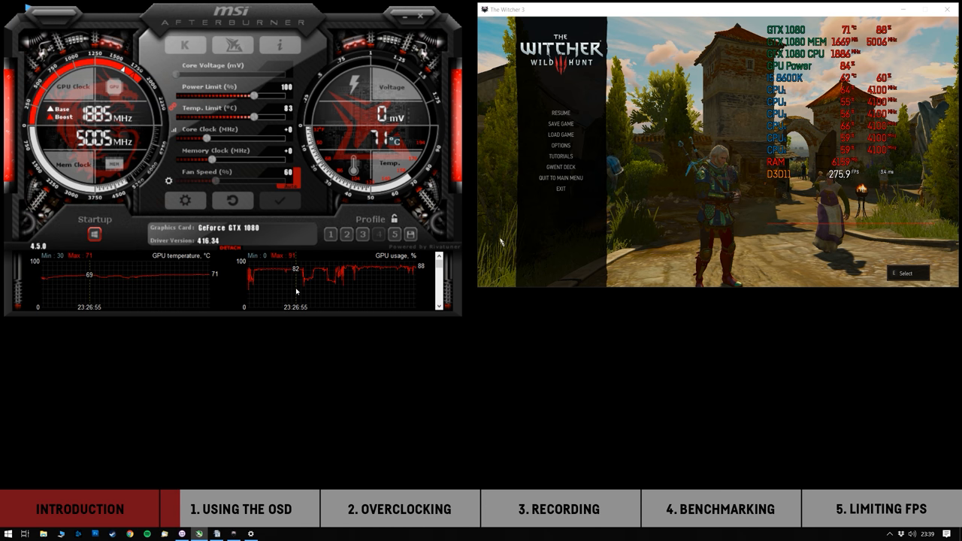
pyautogui.moveTo(230, 247)
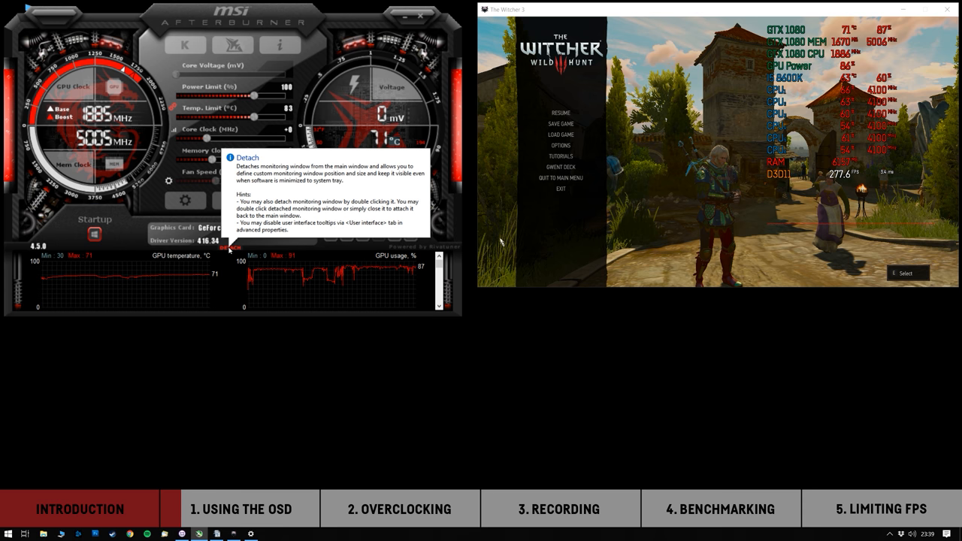
pyautogui.click(229, 247)
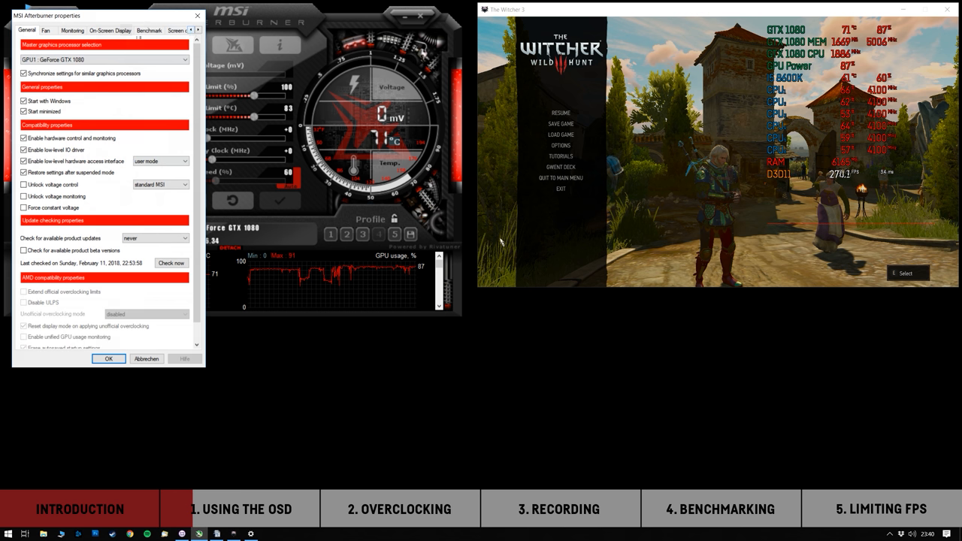
# - Review the active graphs list on the Monitoring page, then close properties with OK
pyautogui.click(71, 30)
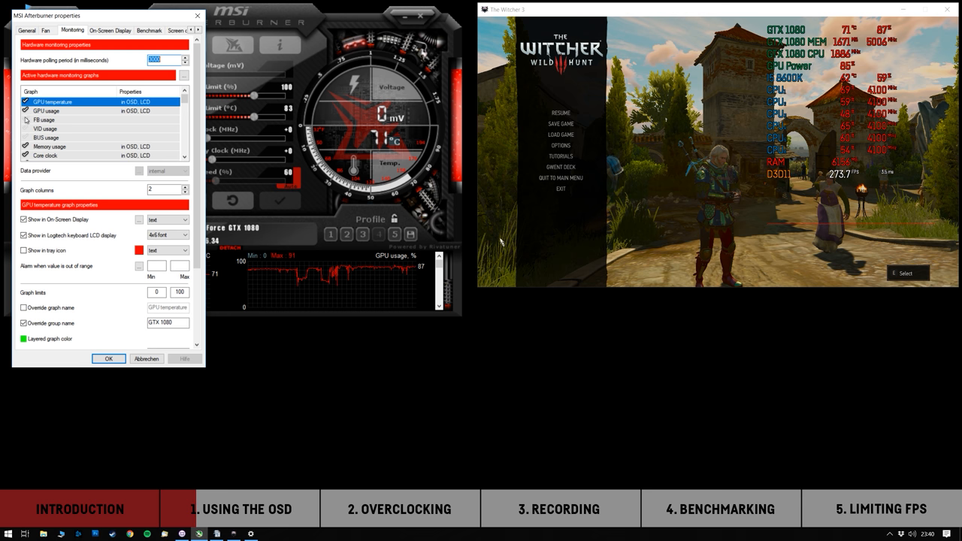
pyautogui.scroll(-3)
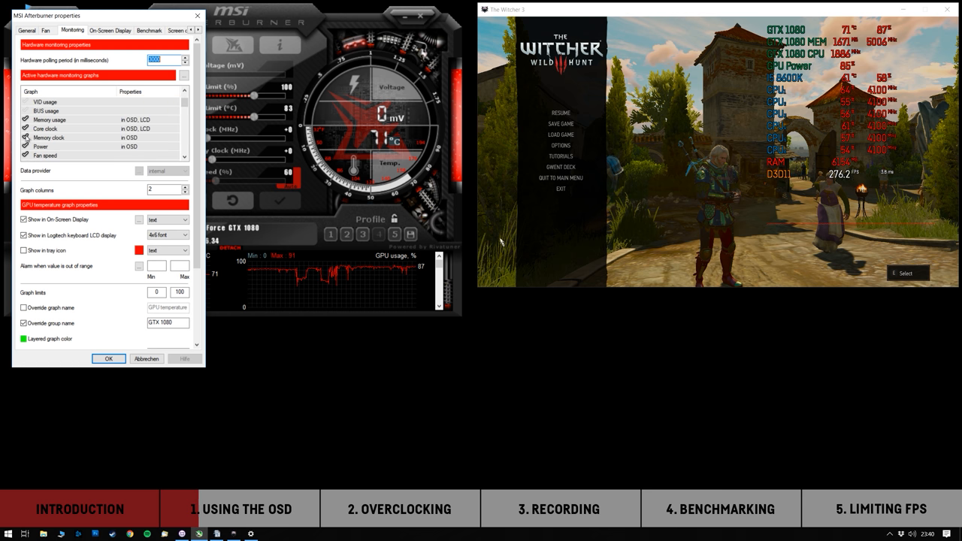
pyautogui.click(108, 358)
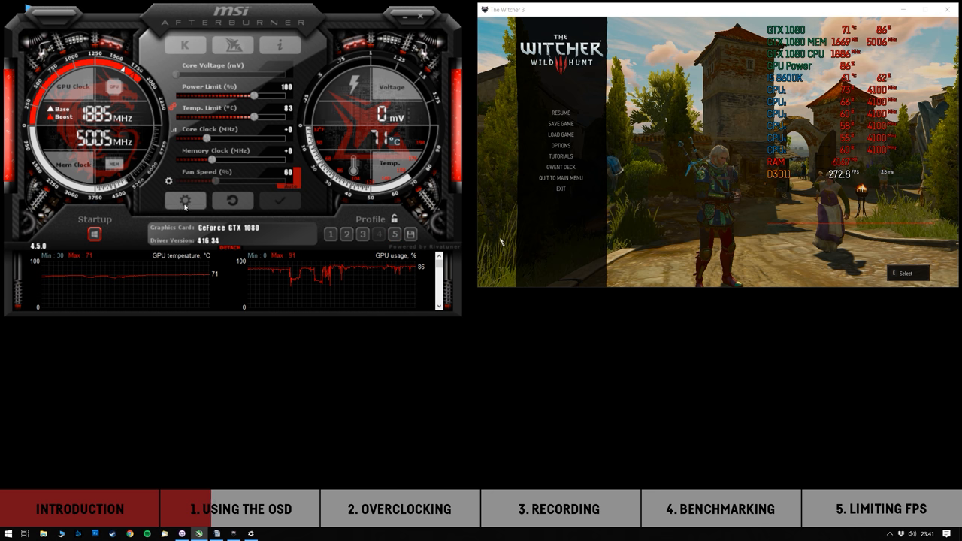
# - Reopen properties to check monitoring graph options, ending on the On-Screen Display page
pyautogui.click(185, 200)
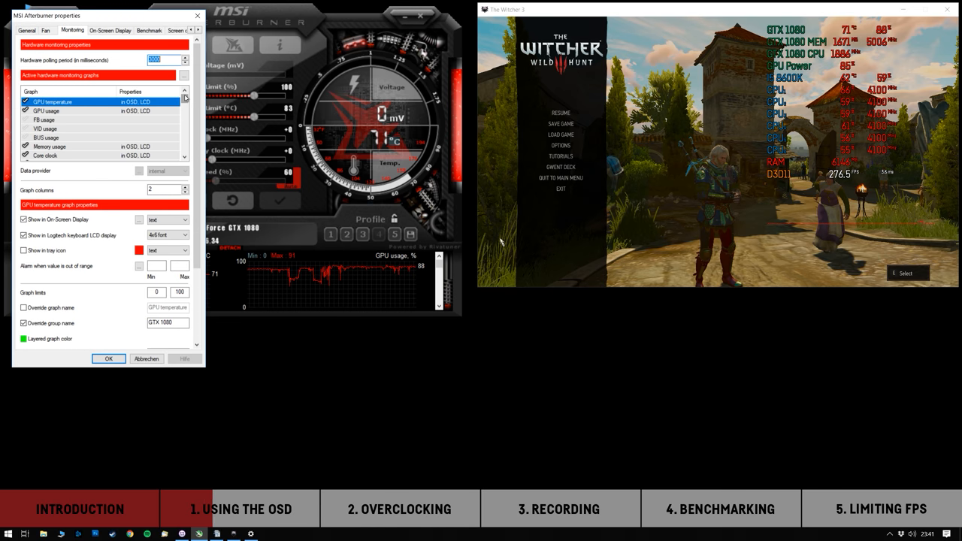
pyautogui.moveTo(105, 120)
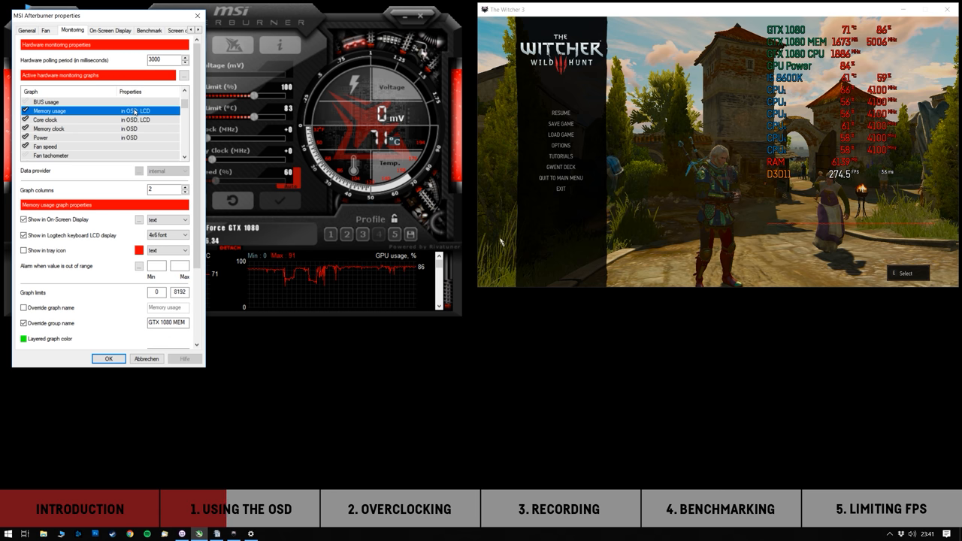
pyautogui.moveTo(110, 124)
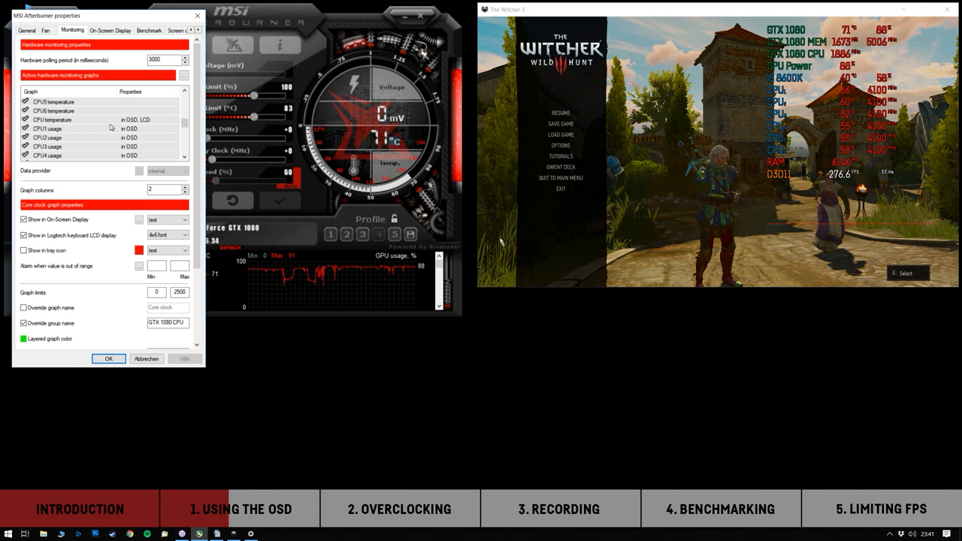
pyautogui.click(45, 146)
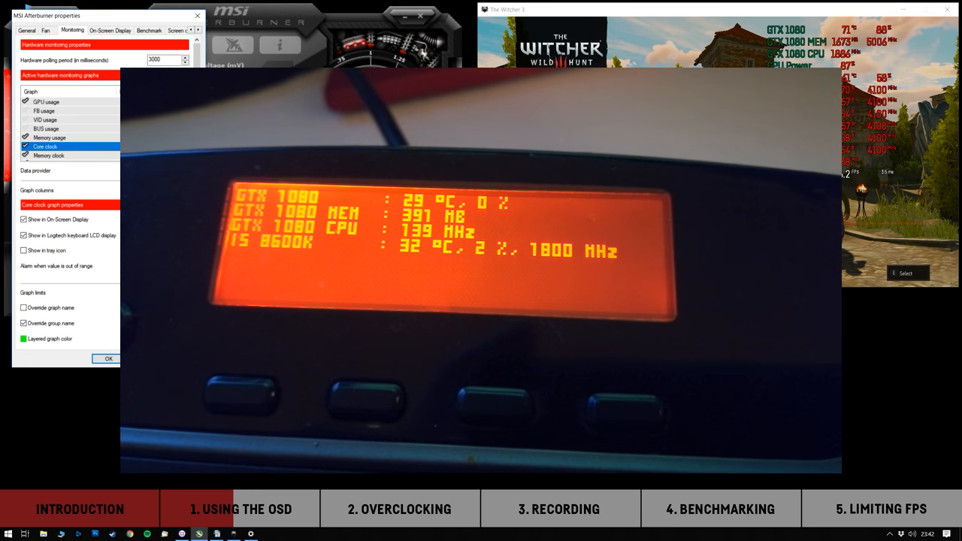
pyautogui.click(110, 30)
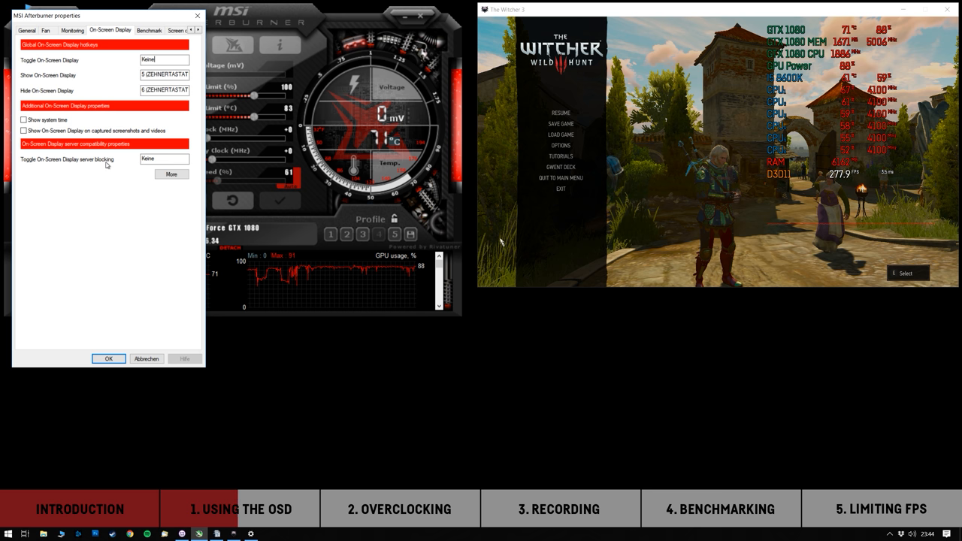
pyautogui.moveTo(139, 82)
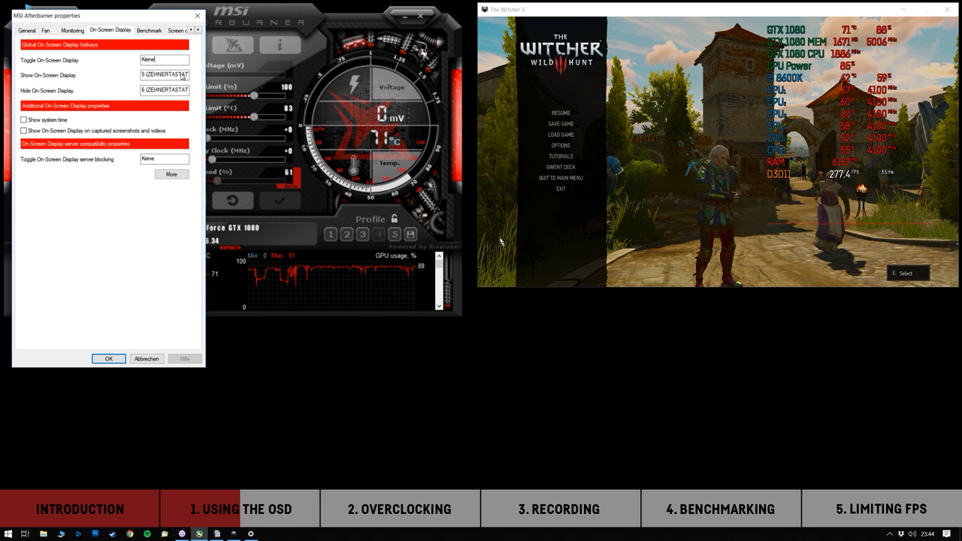
# - Keep the numpad Show and Hide OSD hotkeys and close properties with OK
pyautogui.click(108, 359)
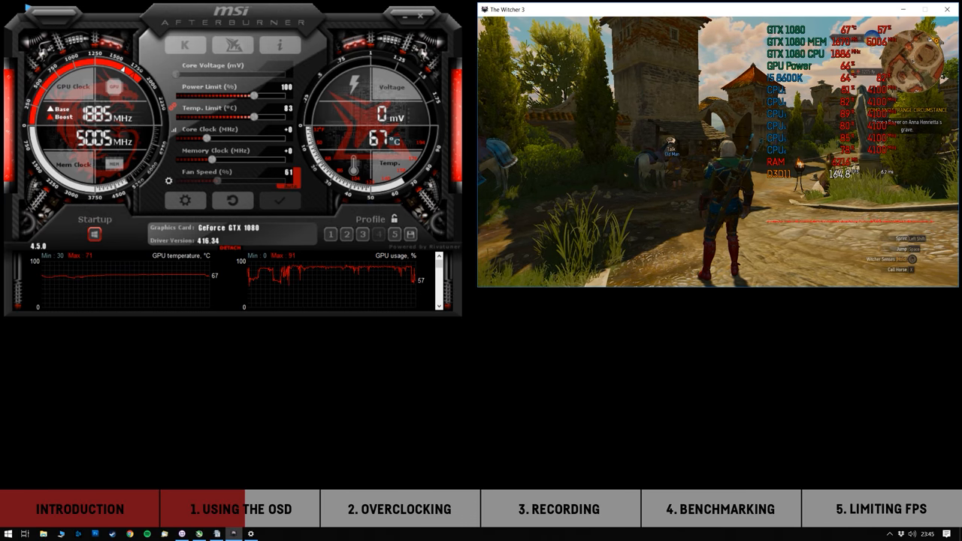
# - Pause the game into its menu with Escape
pyautogui.press('Escape')
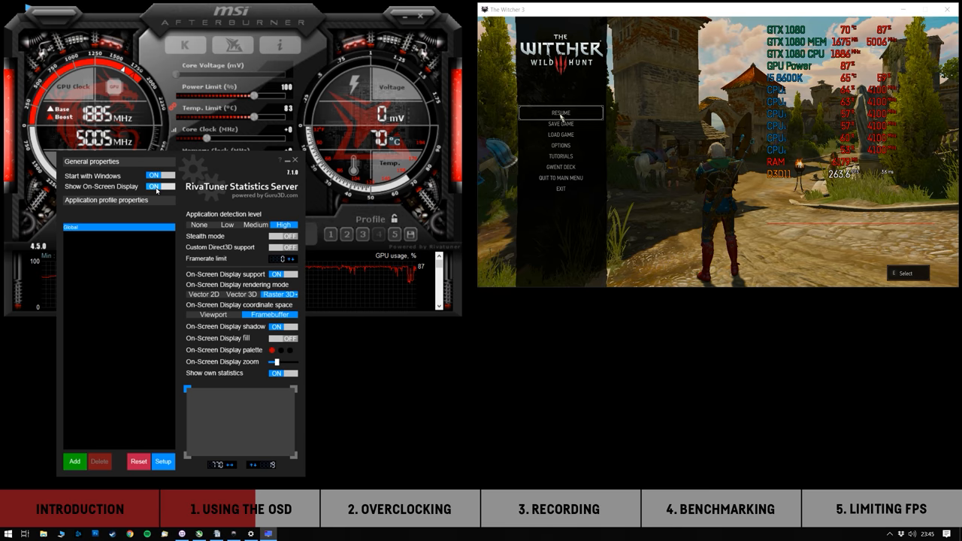
pyautogui.moveTo(155, 186)
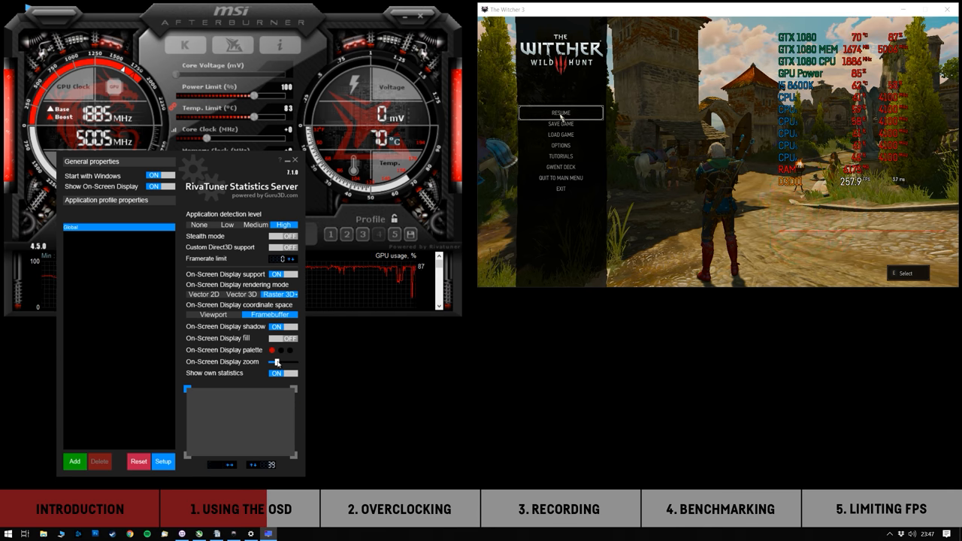
pyautogui.moveTo(276, 361)
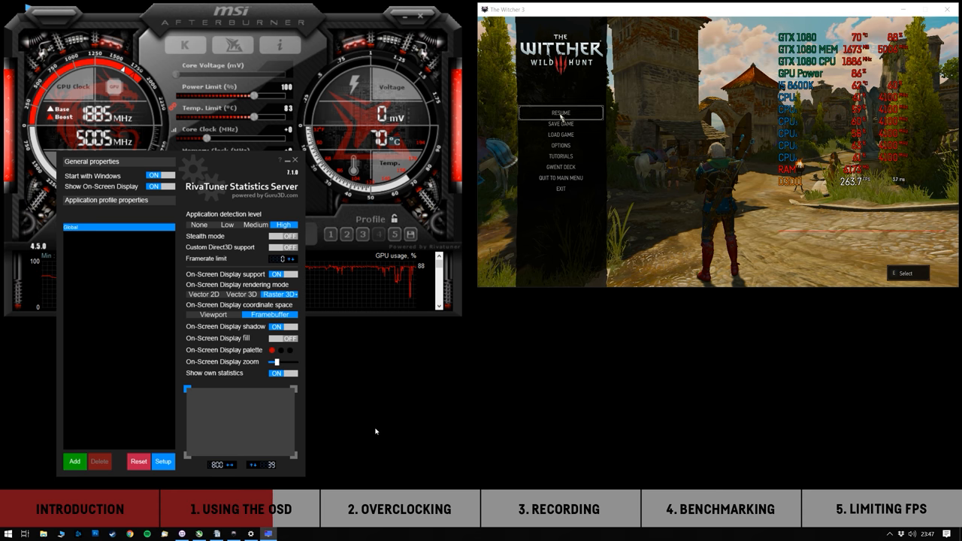
pyautogui.click(282, 338)
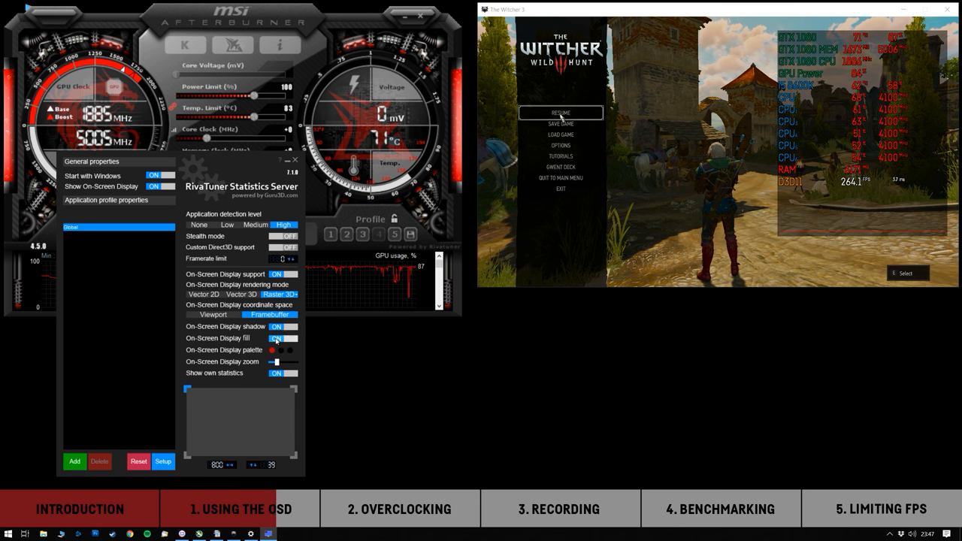
pyautogui.click(277, 337)
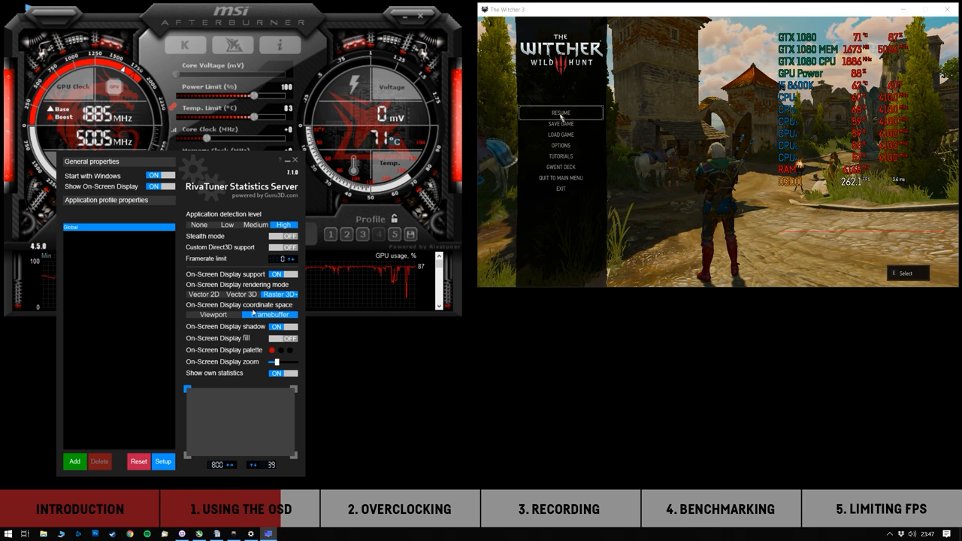
pyautogui.click(240, 294)
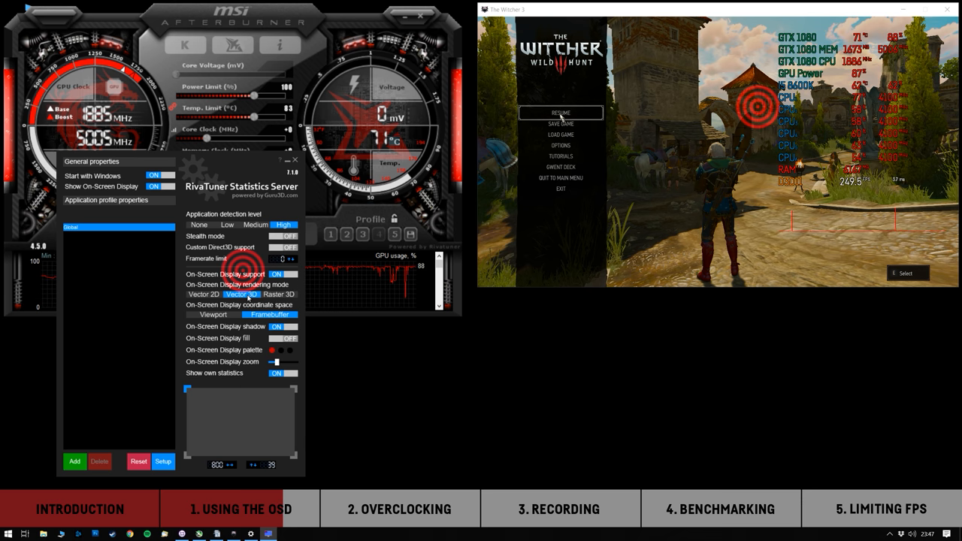
pyautogui.click(260, 294)
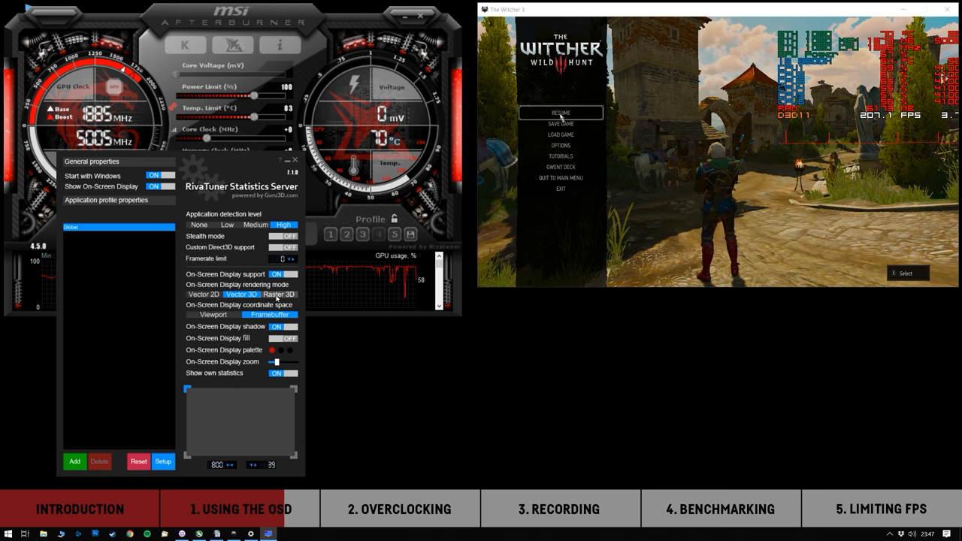
pyautogui.click(278, 294)
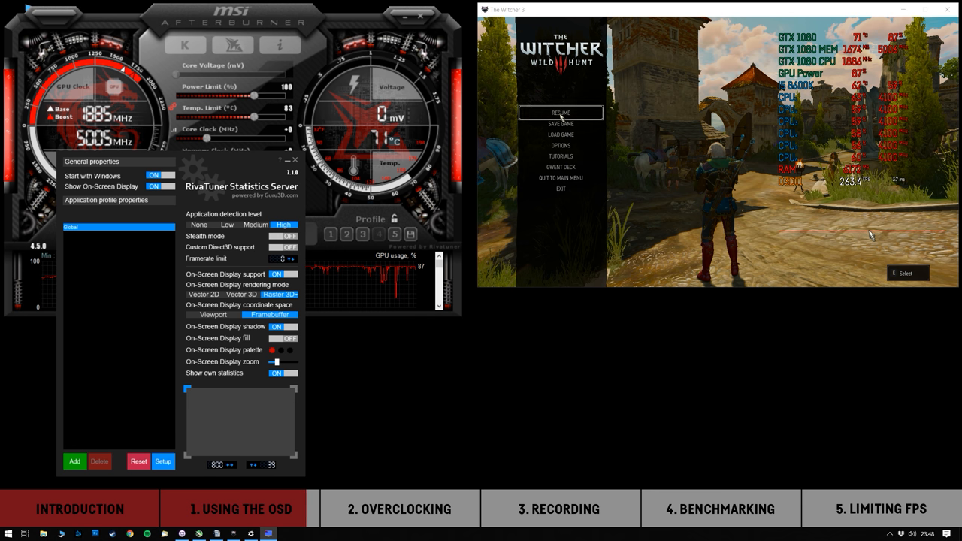
# - Switch RivaTuner's 'Show own statistics' toggle to OFF
pyautogui.click(163, 461)
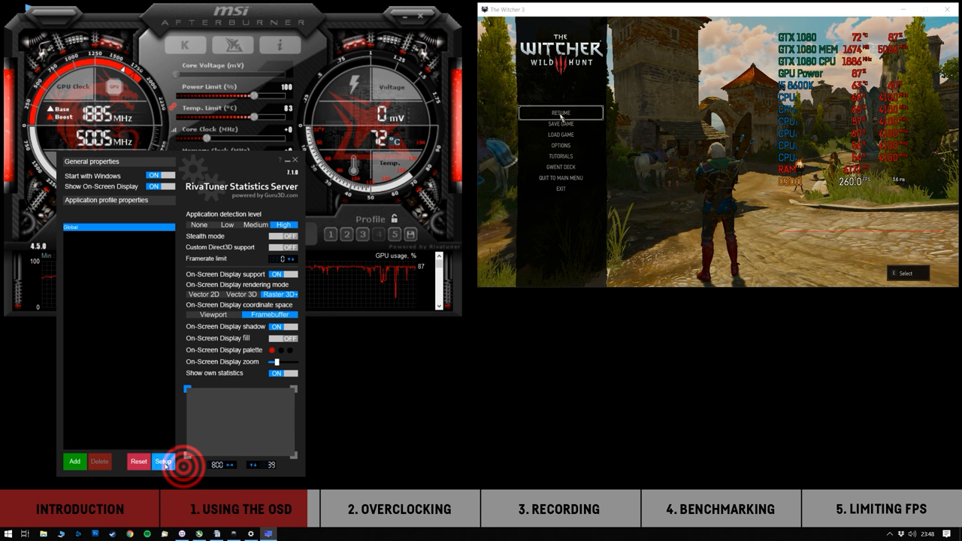
pyautogui.click(163, 461)
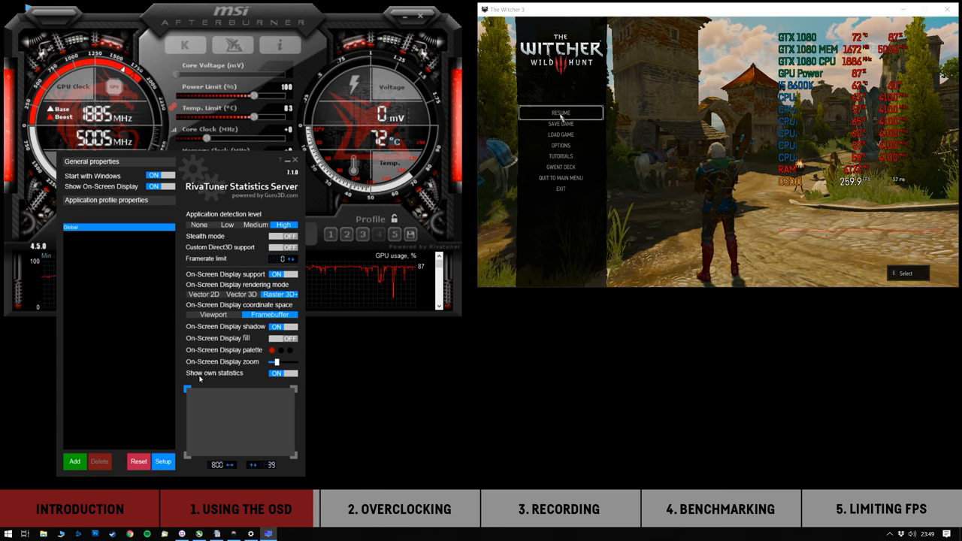
pyautogui.click(281, 372)
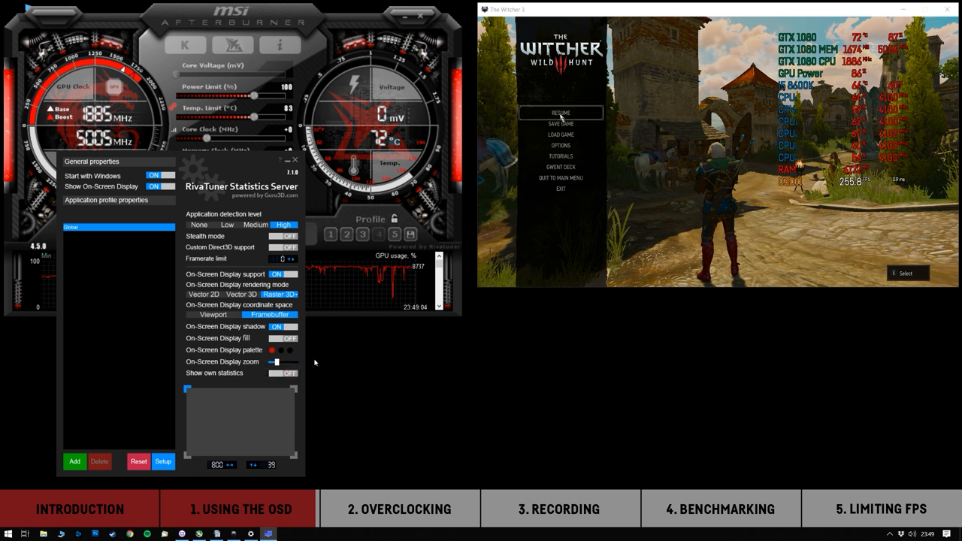
pyautogui.click(283, 373)
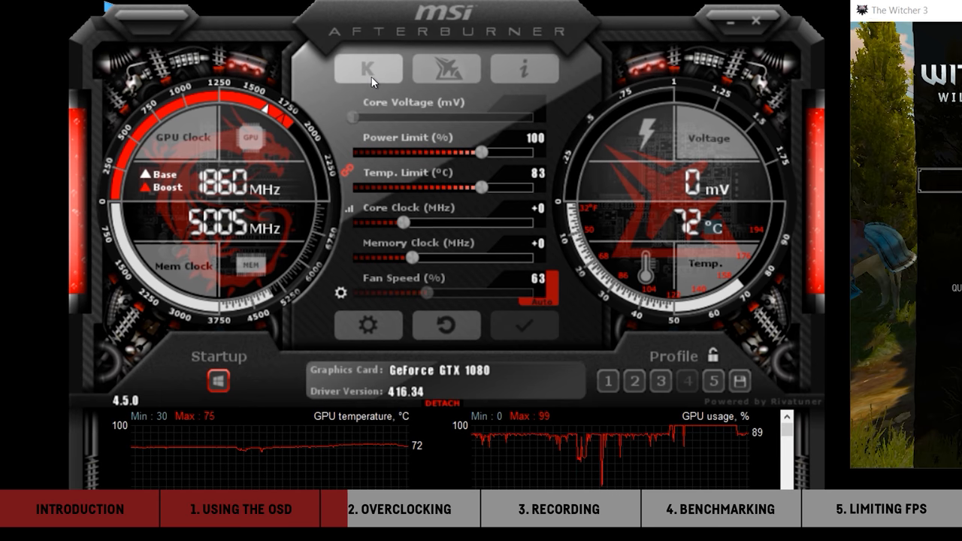
pyautogui.moveTo(368, 67)
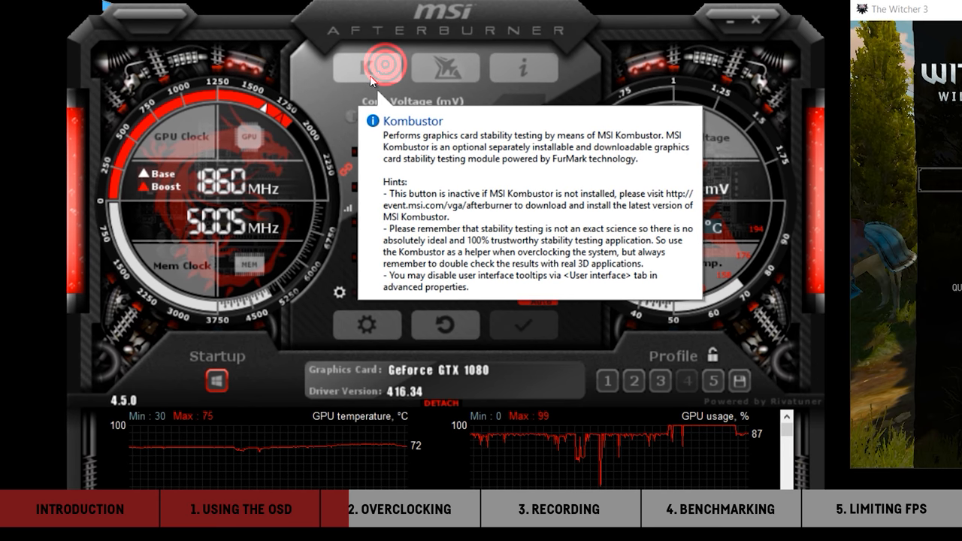
# - Start the MSI Kombustor stress test from Afterburner's K button
pyautogui.click(388, 67)
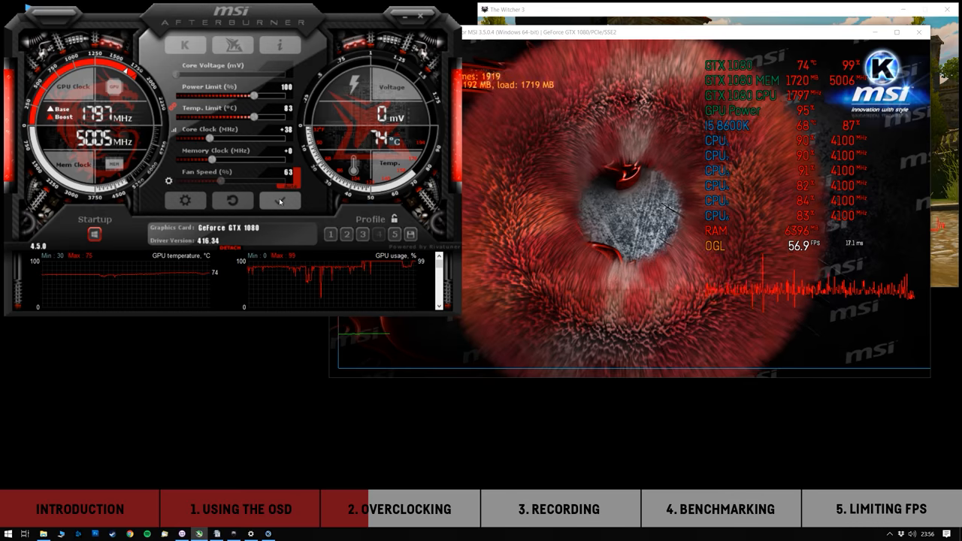
# - Apply the +30 core clock offset, then raise core clock to +160 and memory clock to +212
pyautogui.click(282, 201)
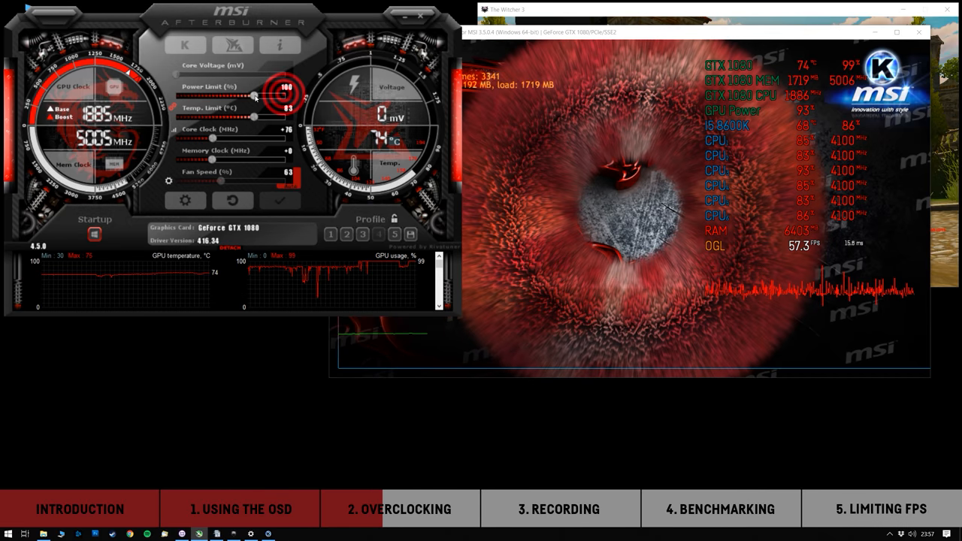
pyautogui.moveTo(256, 96)
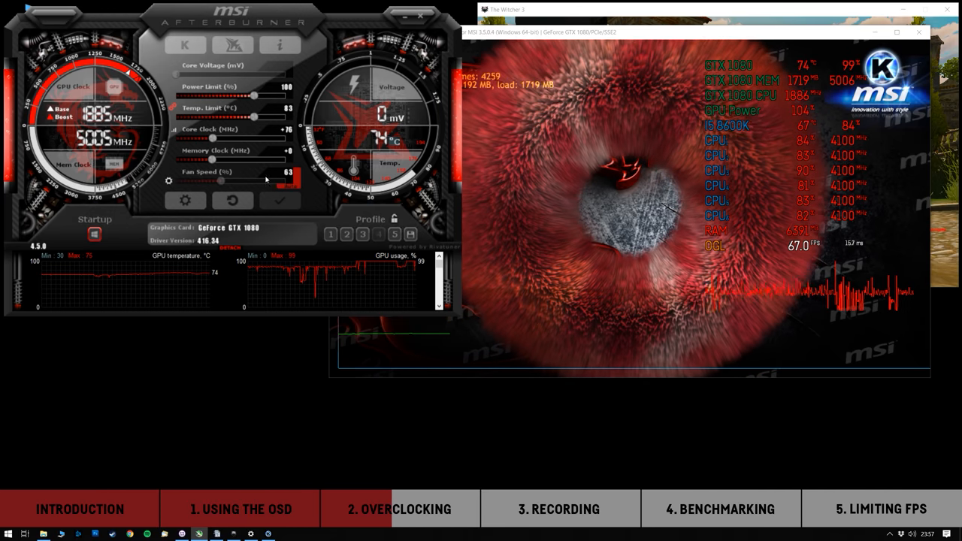
pyautogui.moveTo(213, 138); pyautogui.dragTo(221, 138)
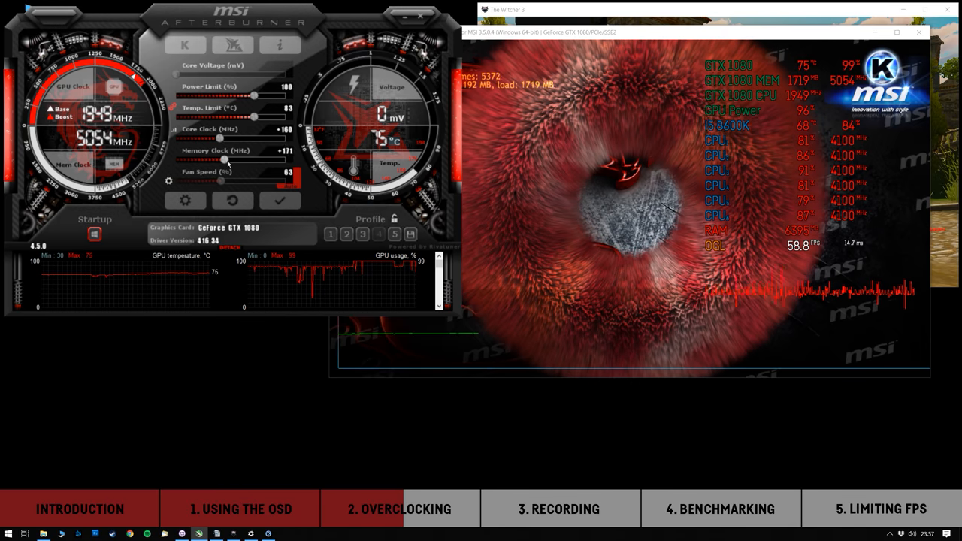
pyautogui.moveTo(225, 160); pyautogui.dragTo(237, 160)
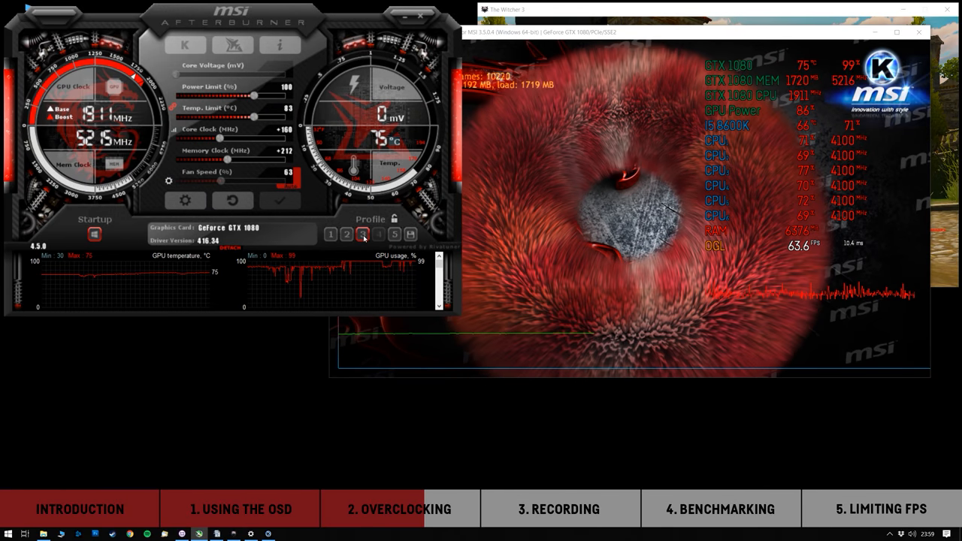
# - Save the overclock to profile 3, load profile 2, then restore stock with profile 1
pyautogui.click(363, 233)
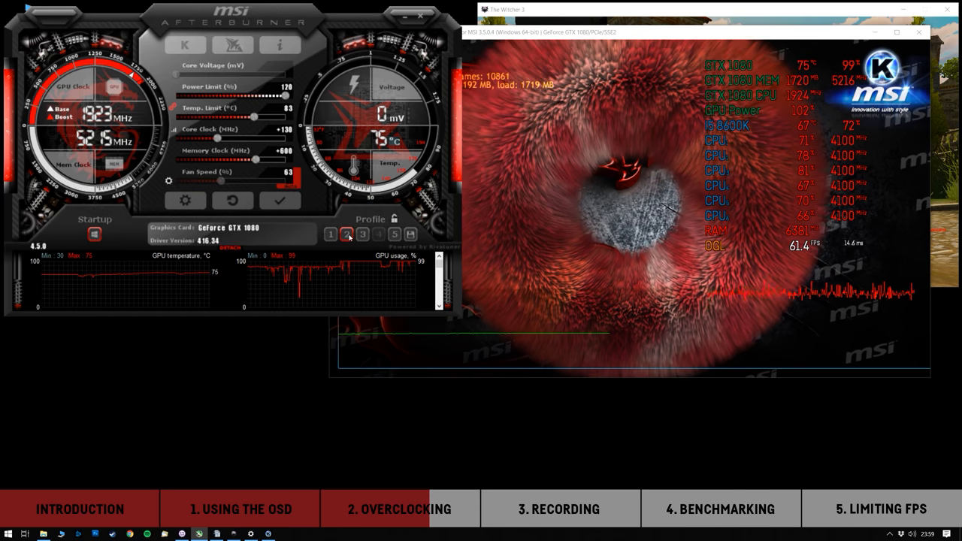
pyautogui.click(330, 234)
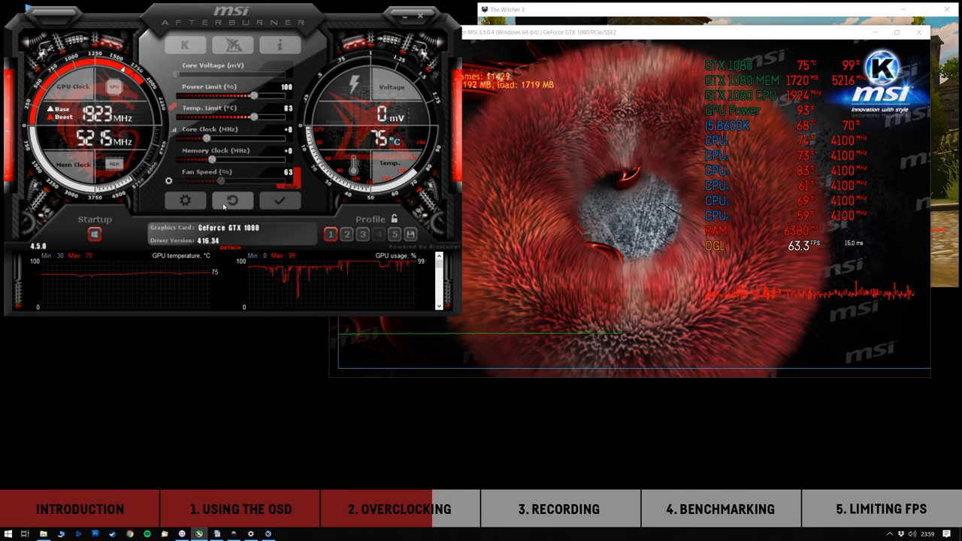
pyautogui.click(185, 201)
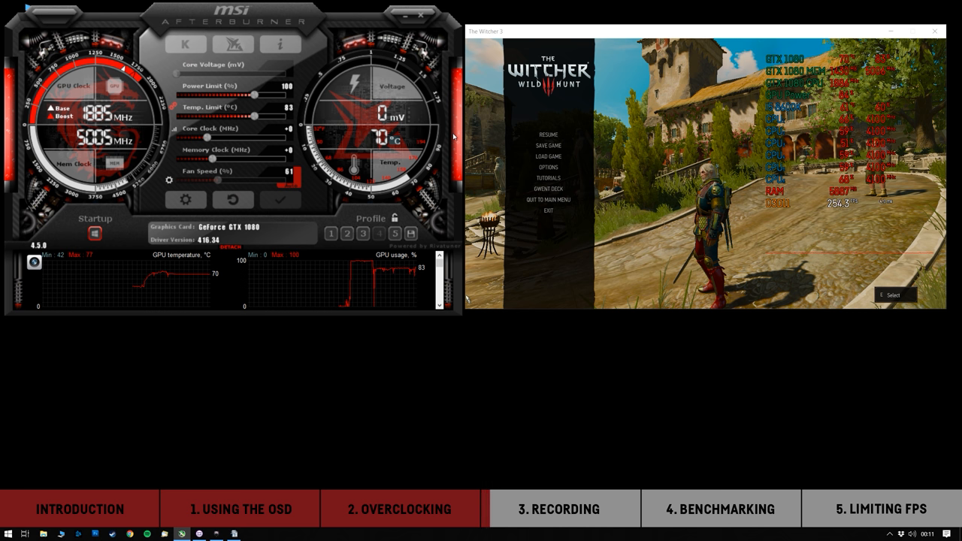
# - Clear the video capture hotkey to none on Afterburner's Video capture settings page
pyautogui.click(185, 199)
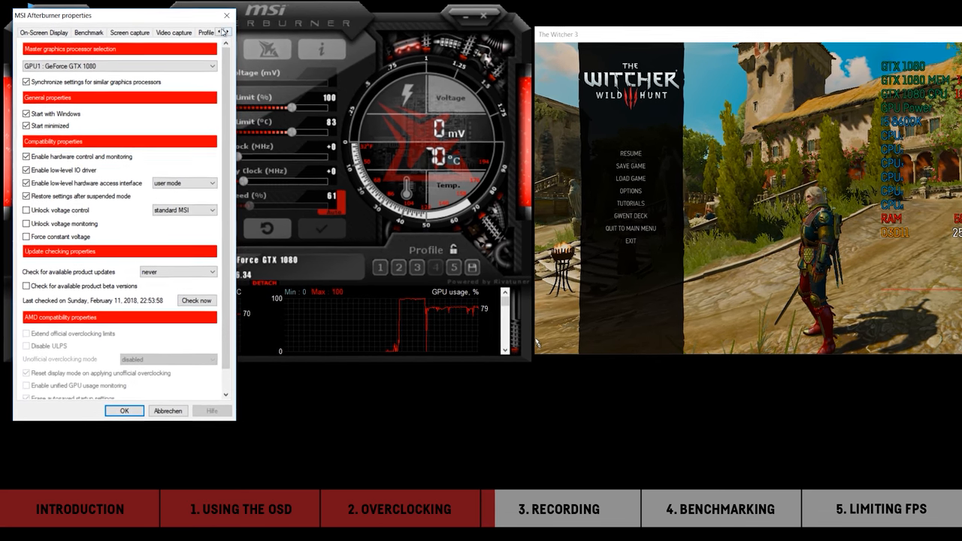
pyautogui.click(205, 36)
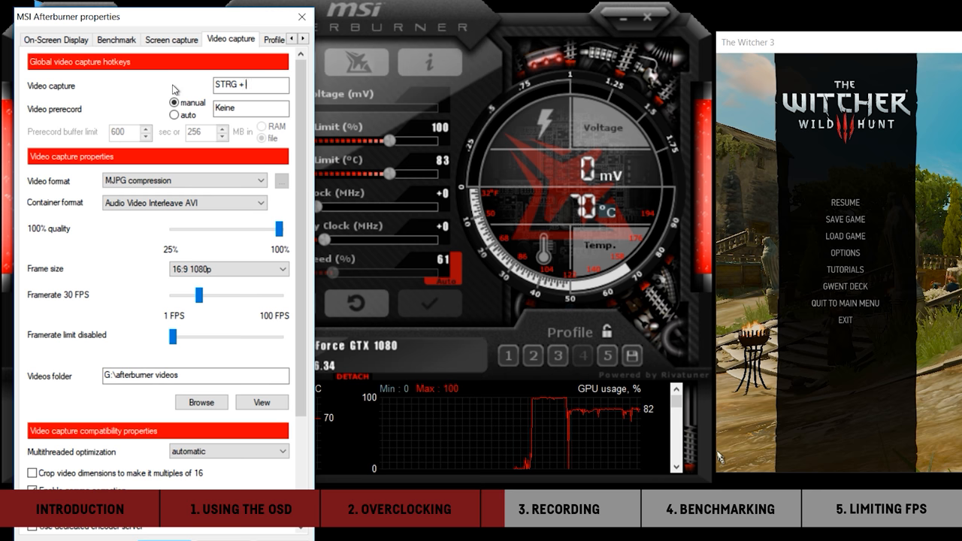
pyautogui.write('O')
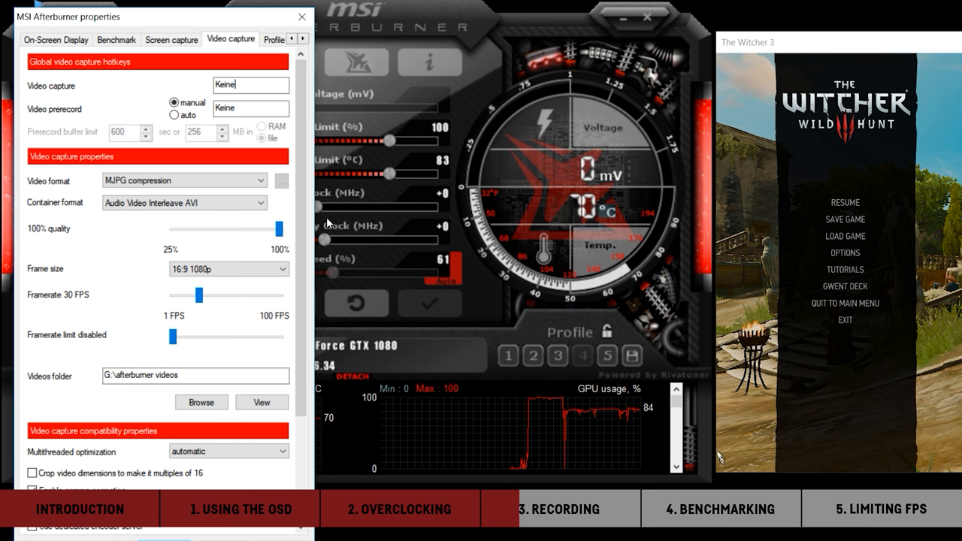
pyautogui.moveTo(327, 229)
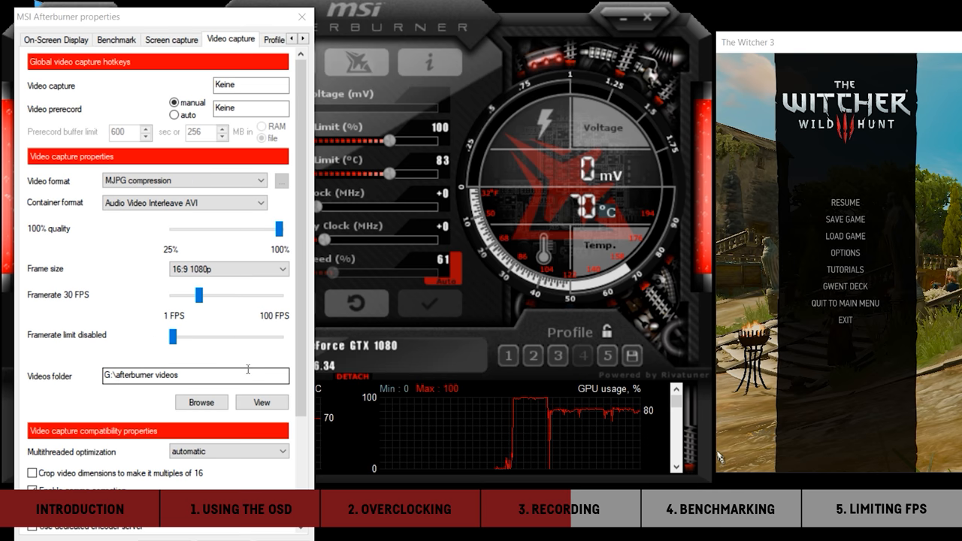
pyautogui.moveTo(254, 358)
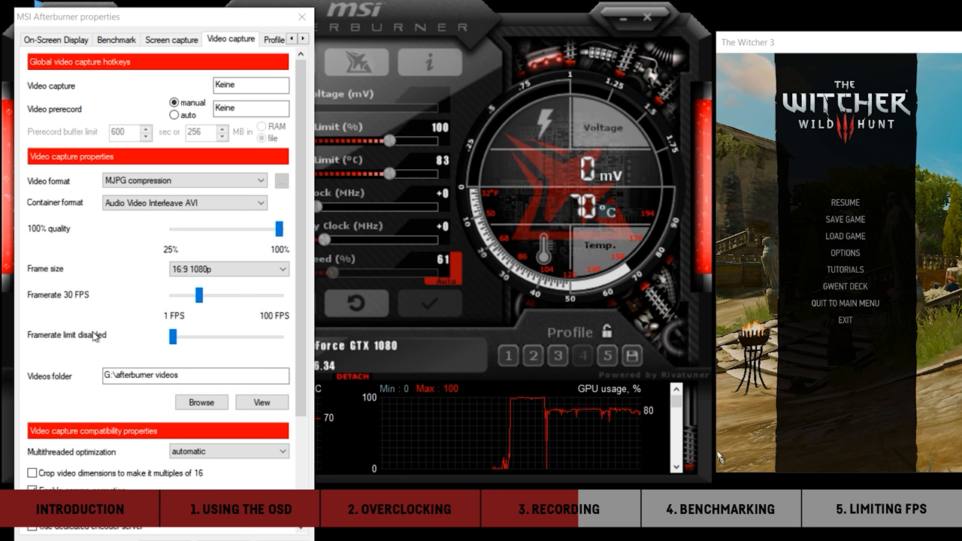
pyautogui.moveTo(94, 336)
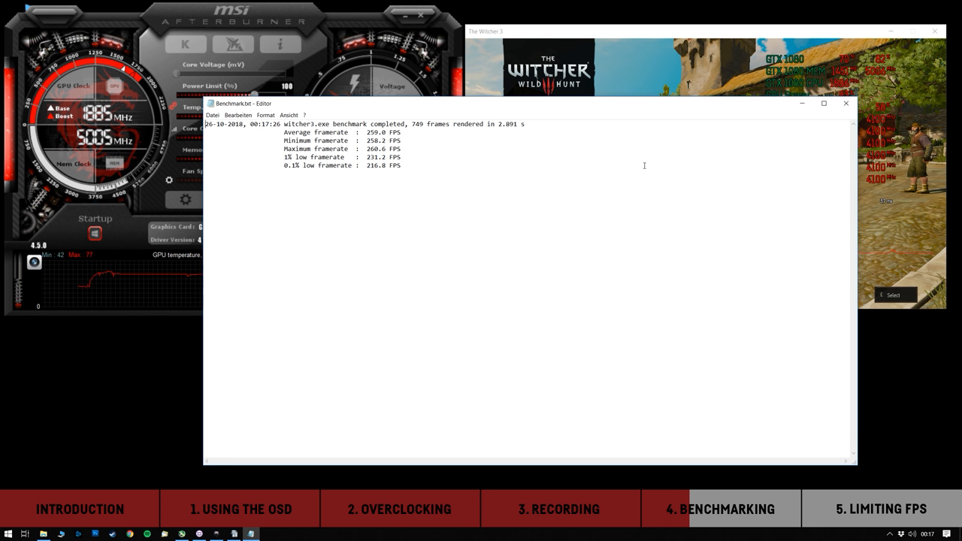
pyautogui.moveTo(623, 171)
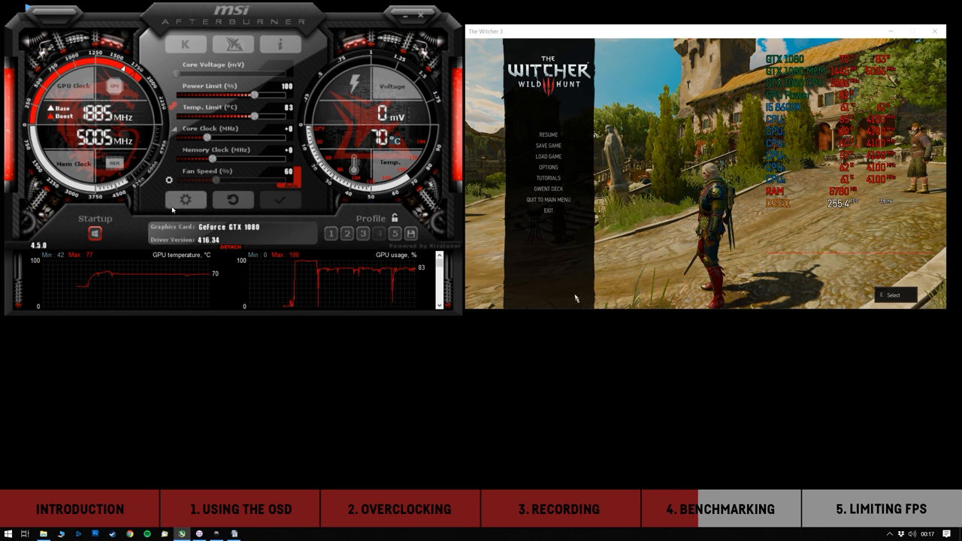
# - Show Afterburner's Benchmark settings: recording hotkeys and the C:\Benchmarks\Benchmark.txt results file
pyautogui.click(186, 200)
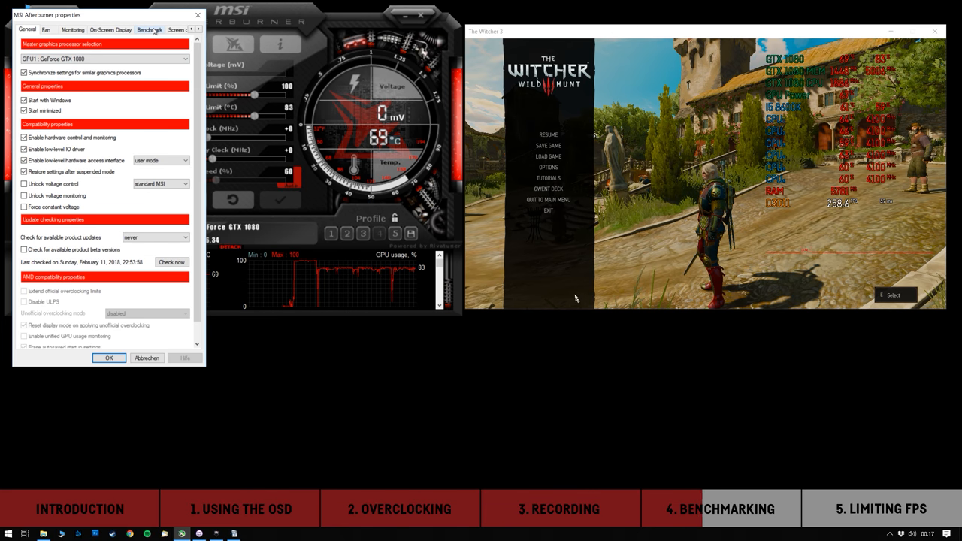
pyautogui.click(148, 29)
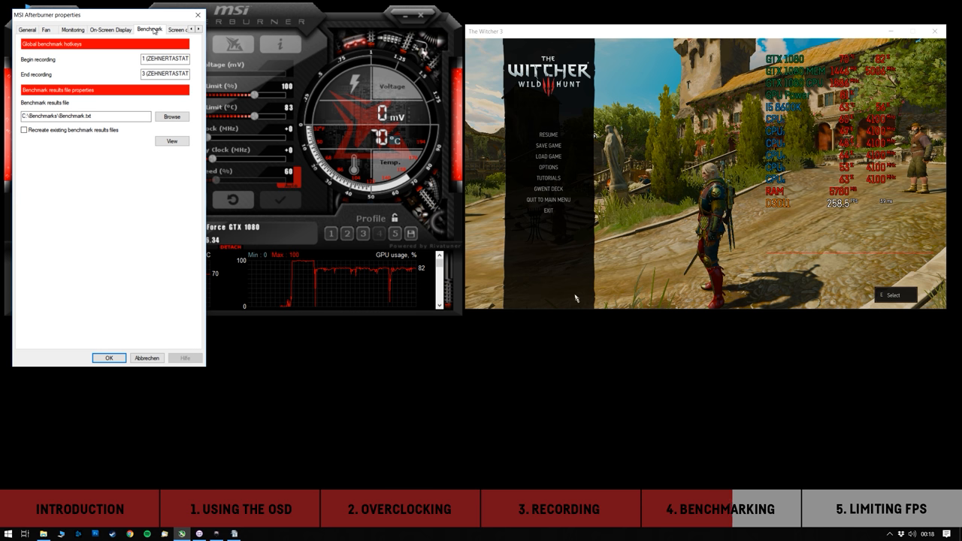
pyautogui.click(109, 357)
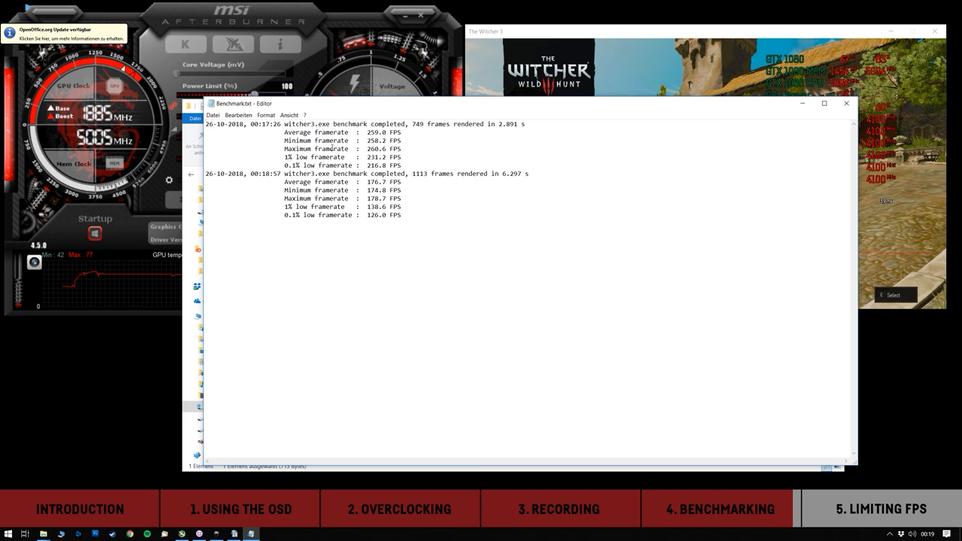
# - Select all of Benchmark.txt in Notepad to review the second run's 176.7 FPS average
pyautogui.press('ctrl+a')
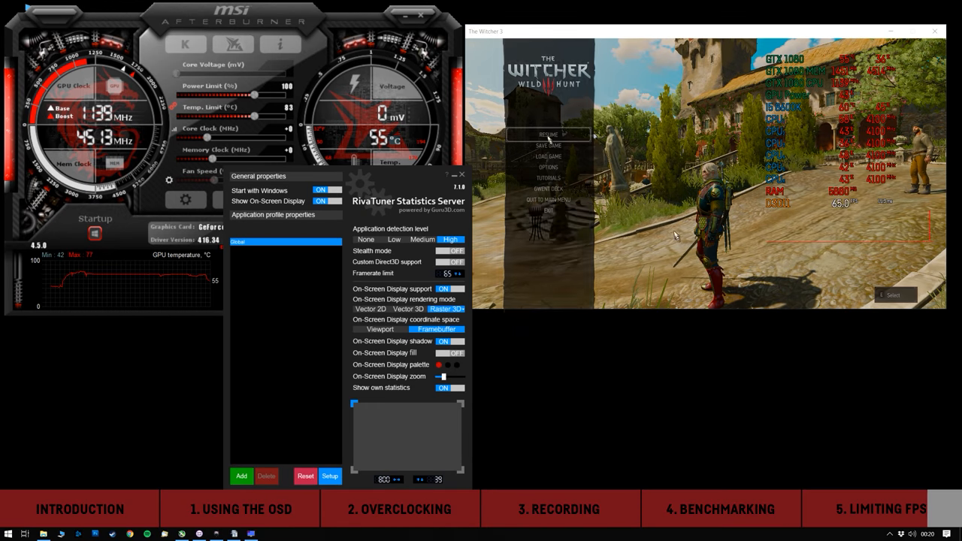
# - Confirm RivaTuner's global profile framerate limit of 65 FPS for The Witcher 3
pyautogui.click(449, 288)
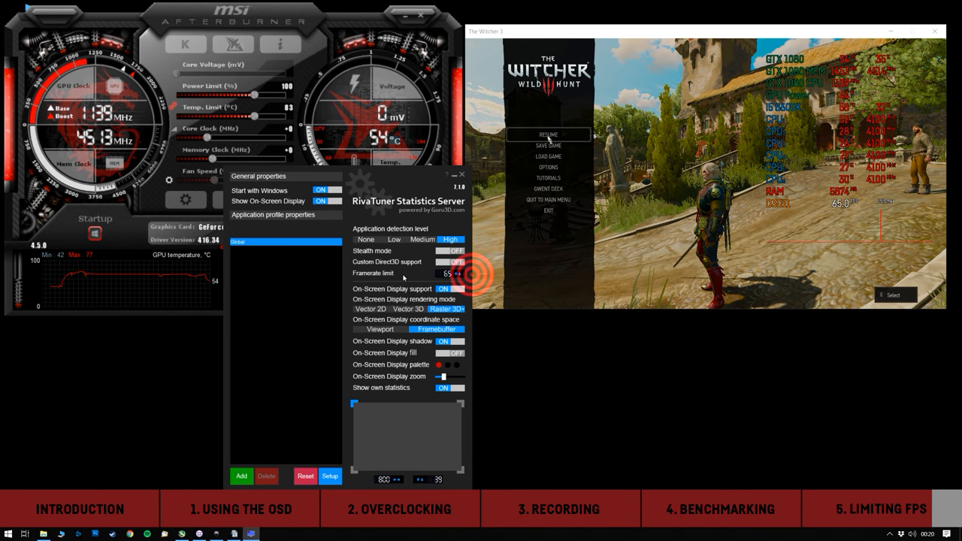